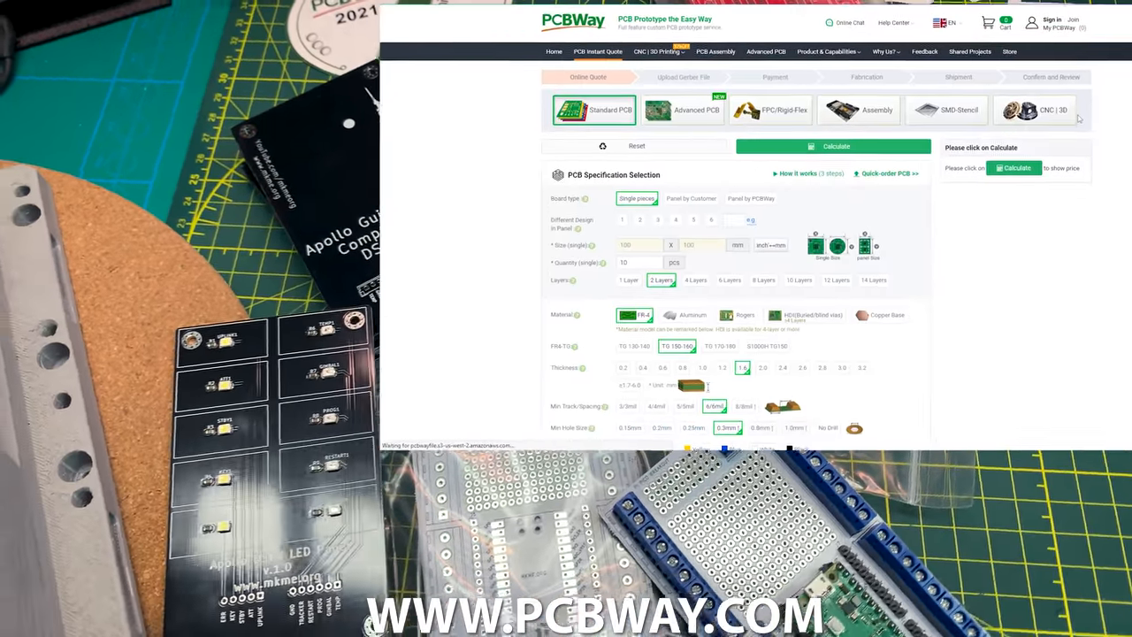
Calculate the quote for 10 two-layer boards: US$35.44 total, 2-3 days build
{"action": "left_click", "coordinate": [835, 145]}
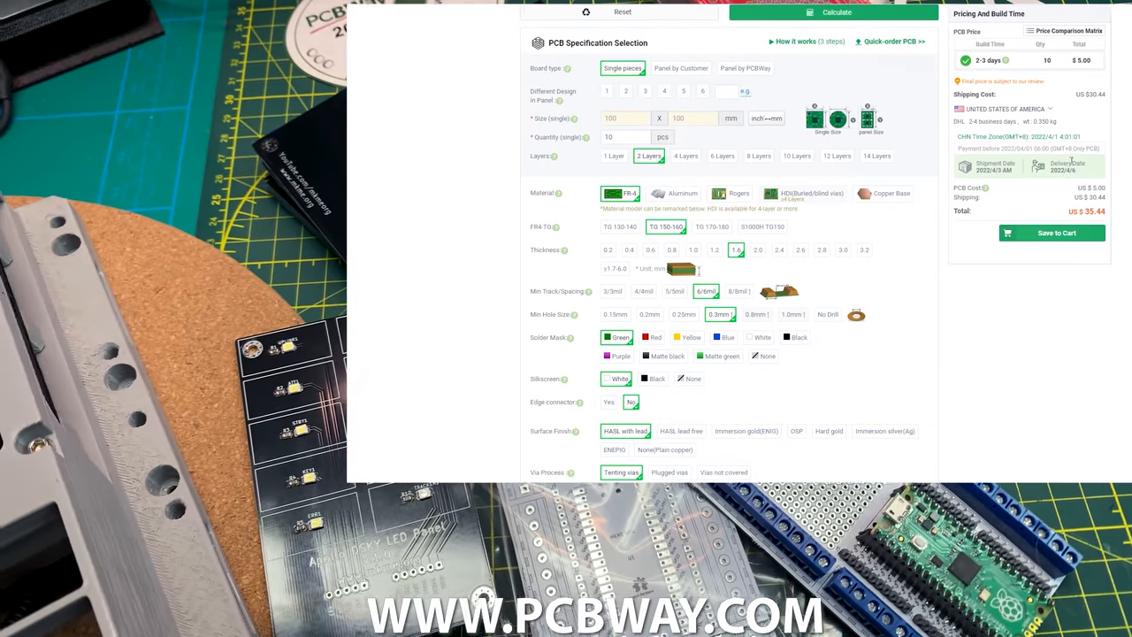
{"action": "scroll", "scroll_direction": "down", "scroll_amount": 3}
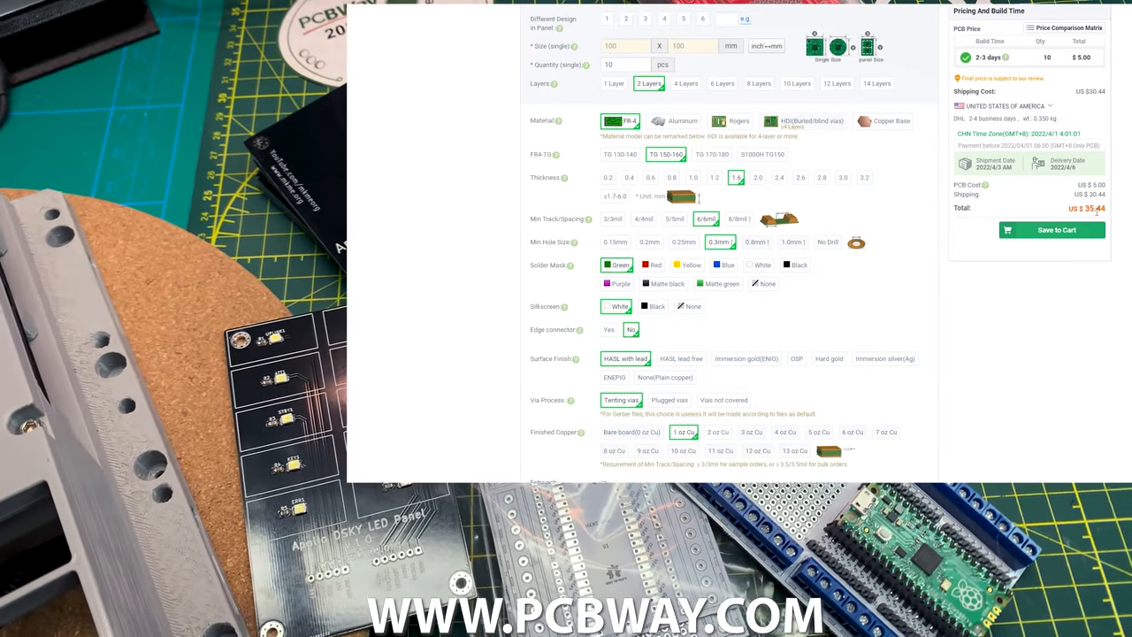